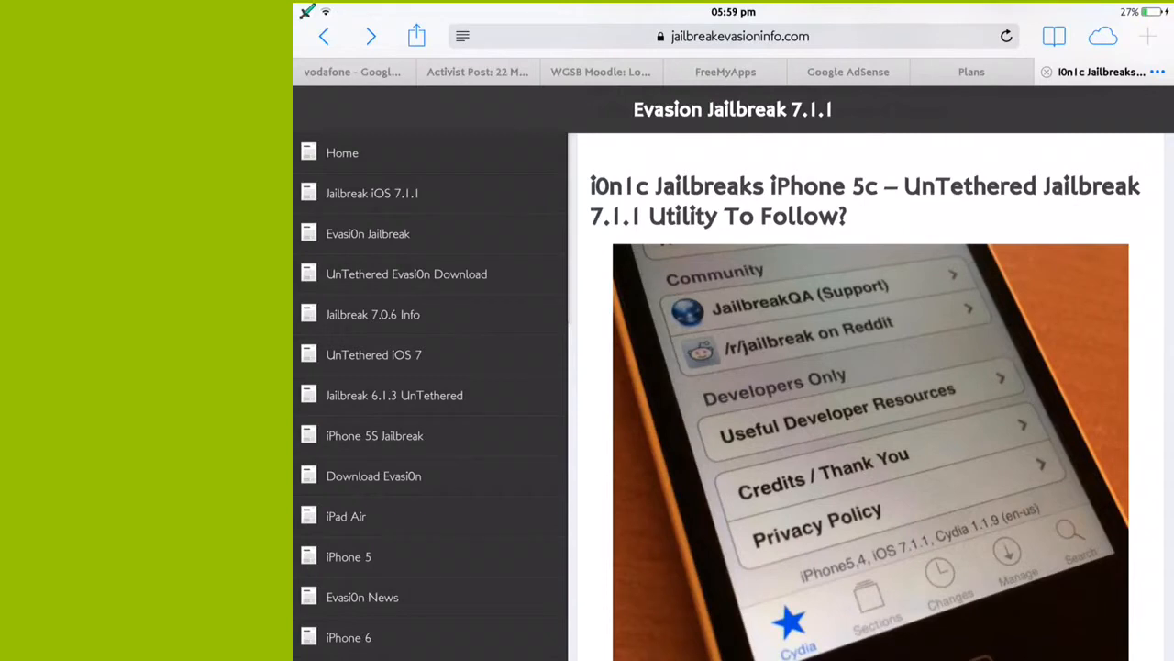
pyautogui.scroll(-3)
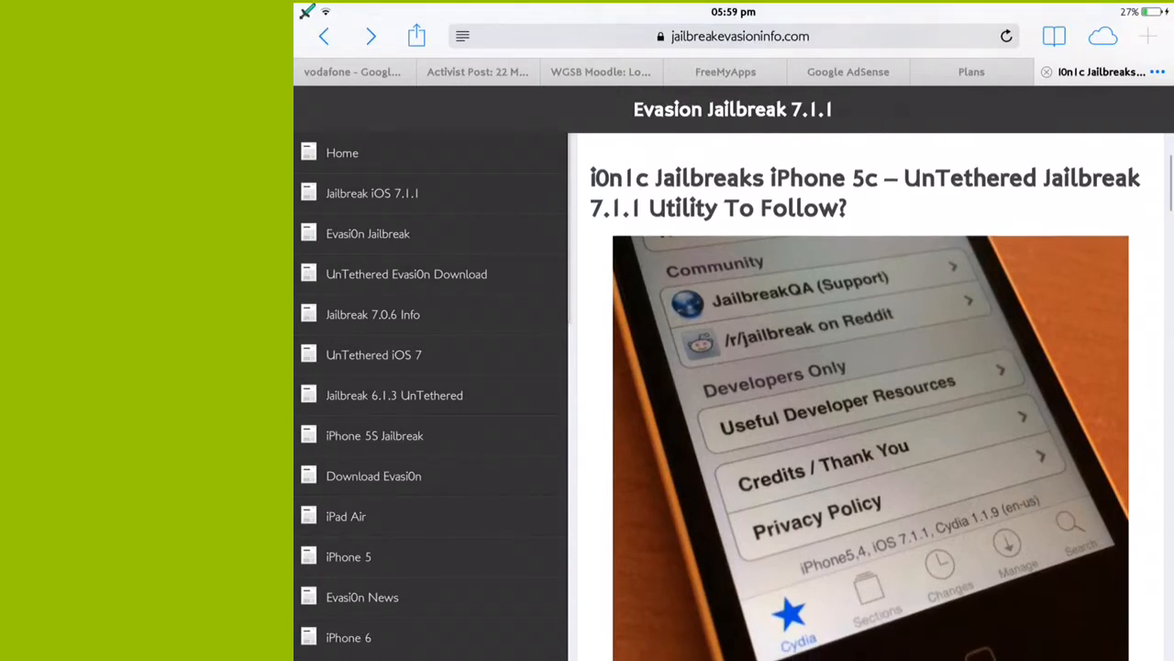
pyautogui.scroll(-3)
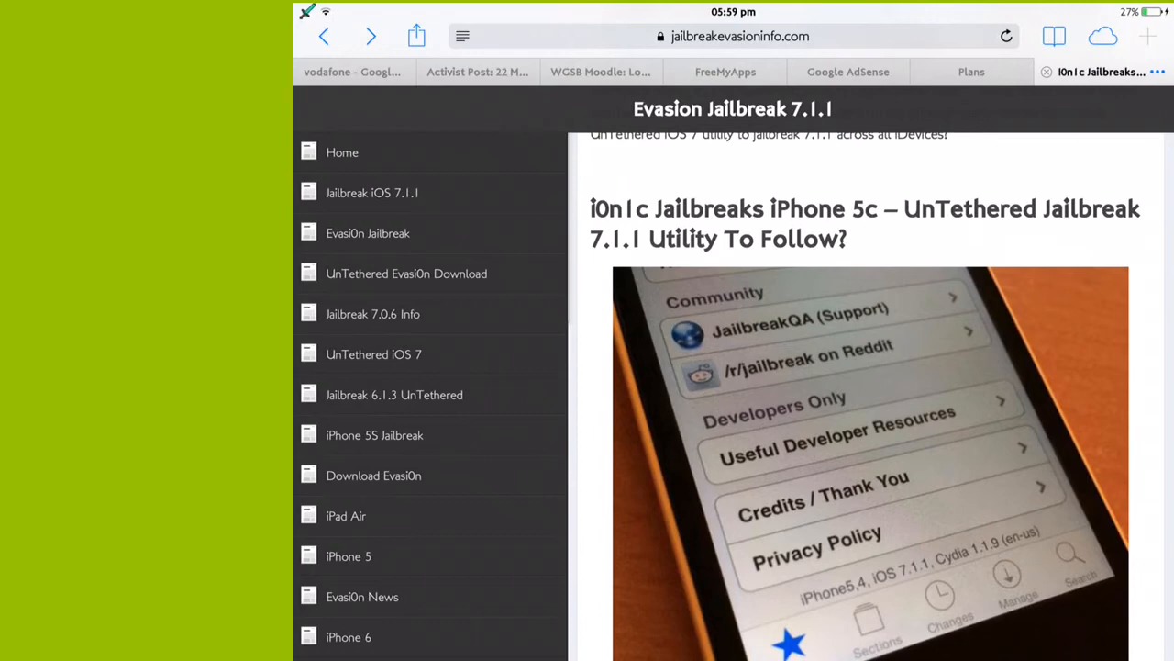
pyautogui.scroll(-3)
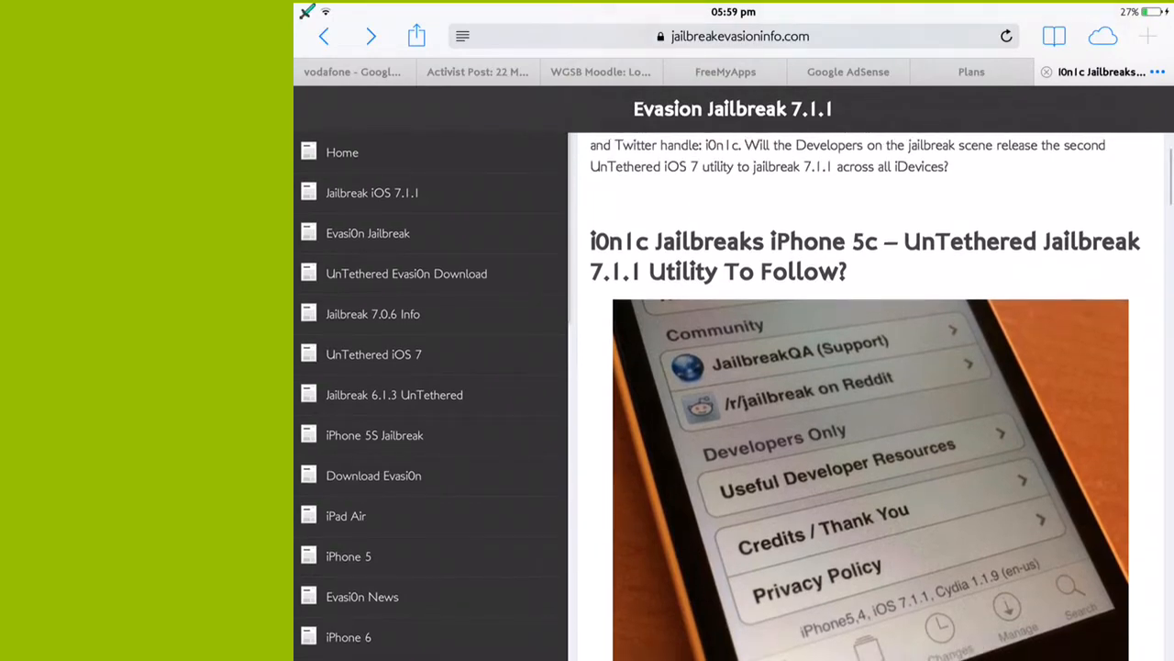
pyautogui.scroll(-3)
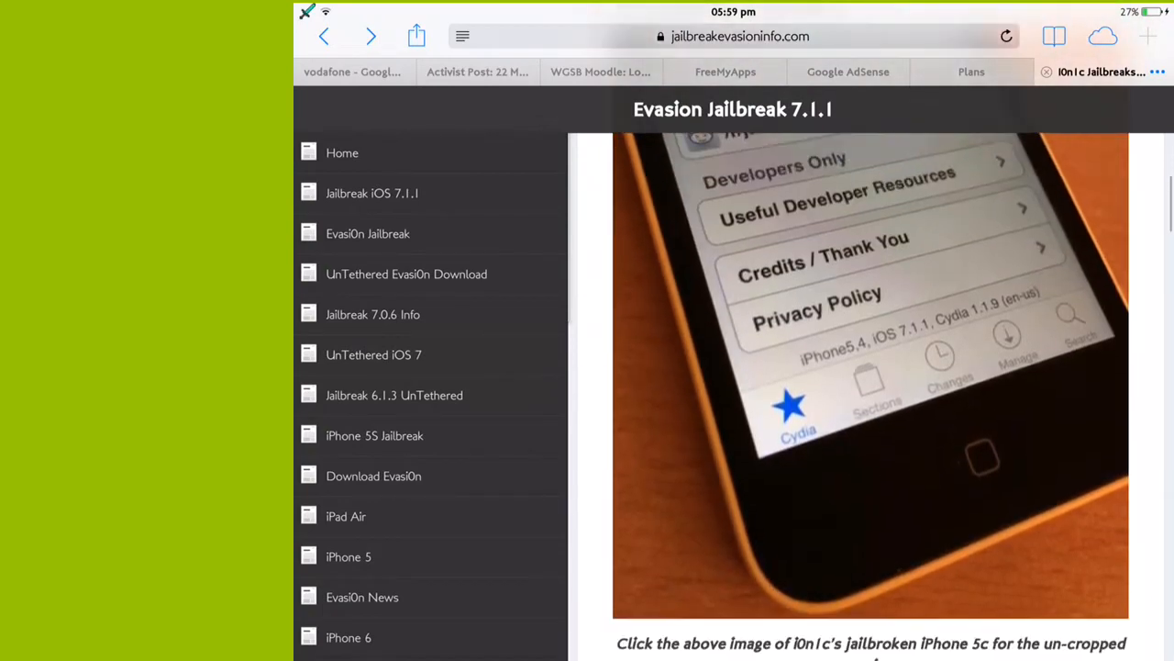
pyautogui.scroll(-3)
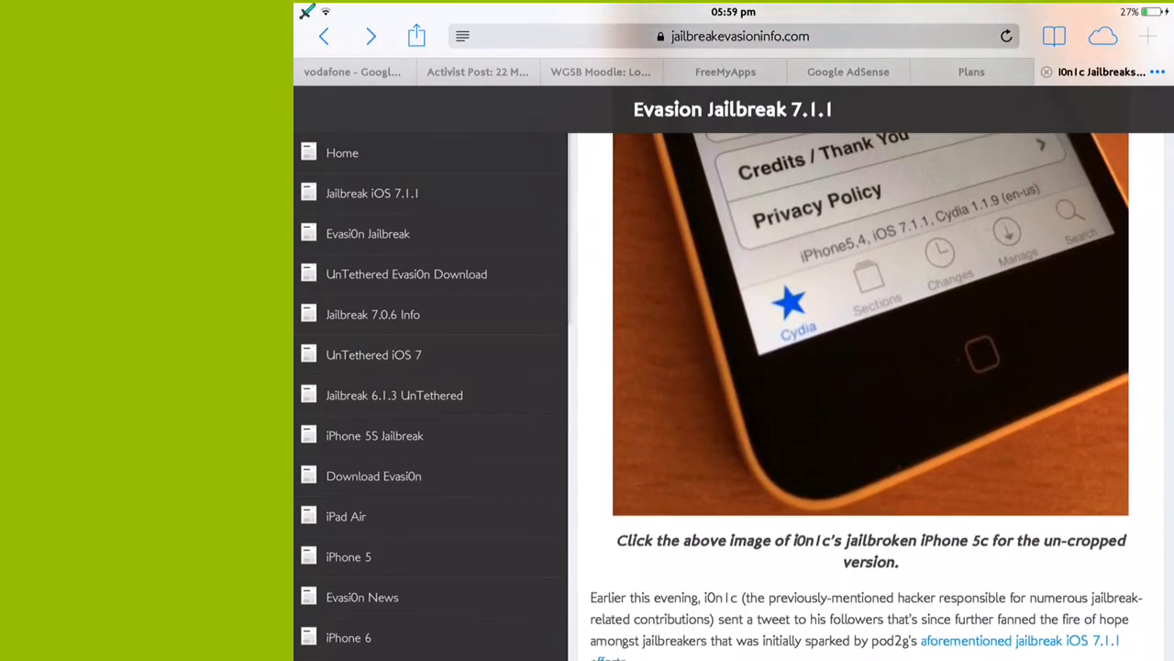
pyautogui.scroll(-3)
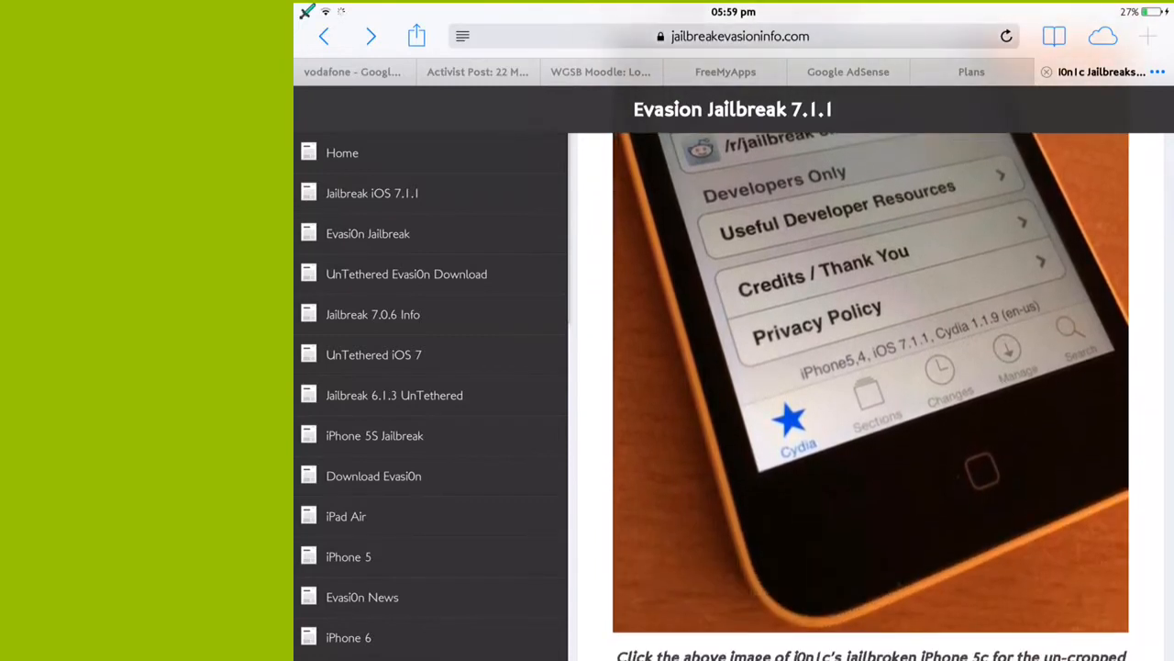
pyautogui.scroll(-3)
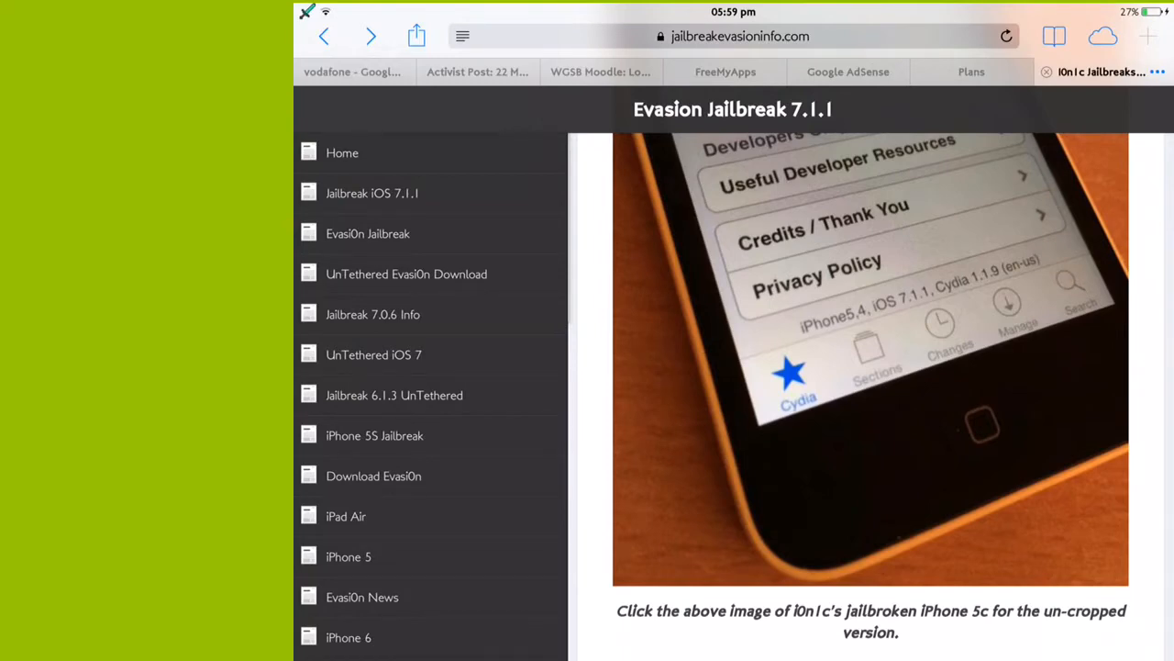
pyautogui.scroll(-3)
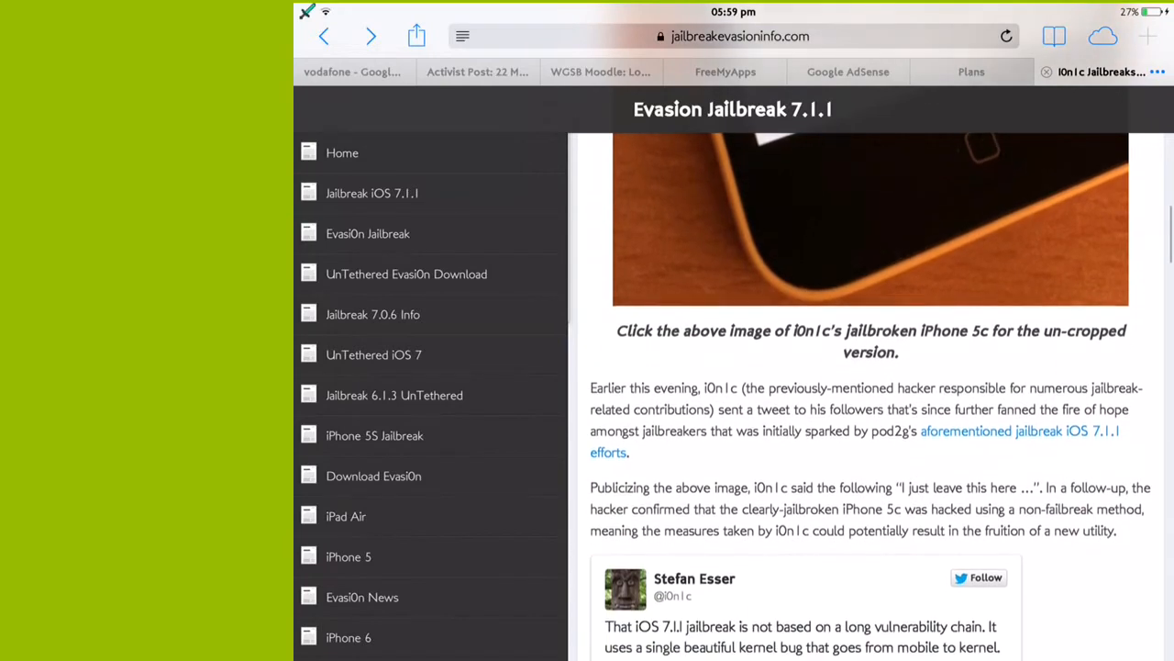
pyautogui.scroll(-3)
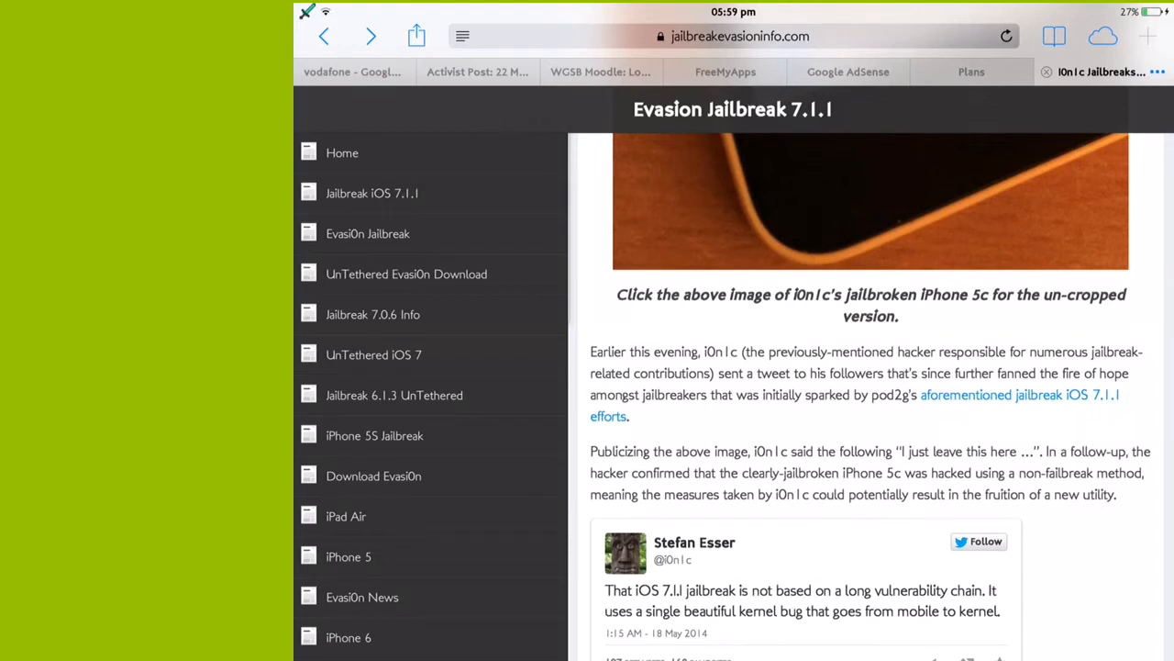
pyautogui.scroll(-3)
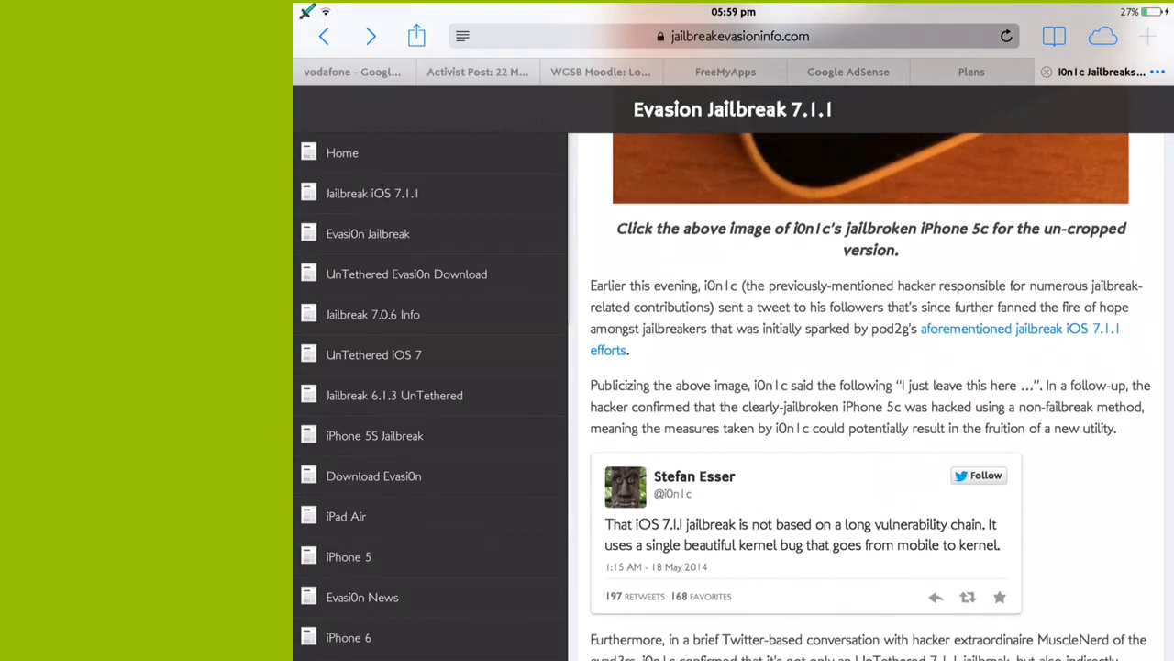
pyautogui.scroll(-3)
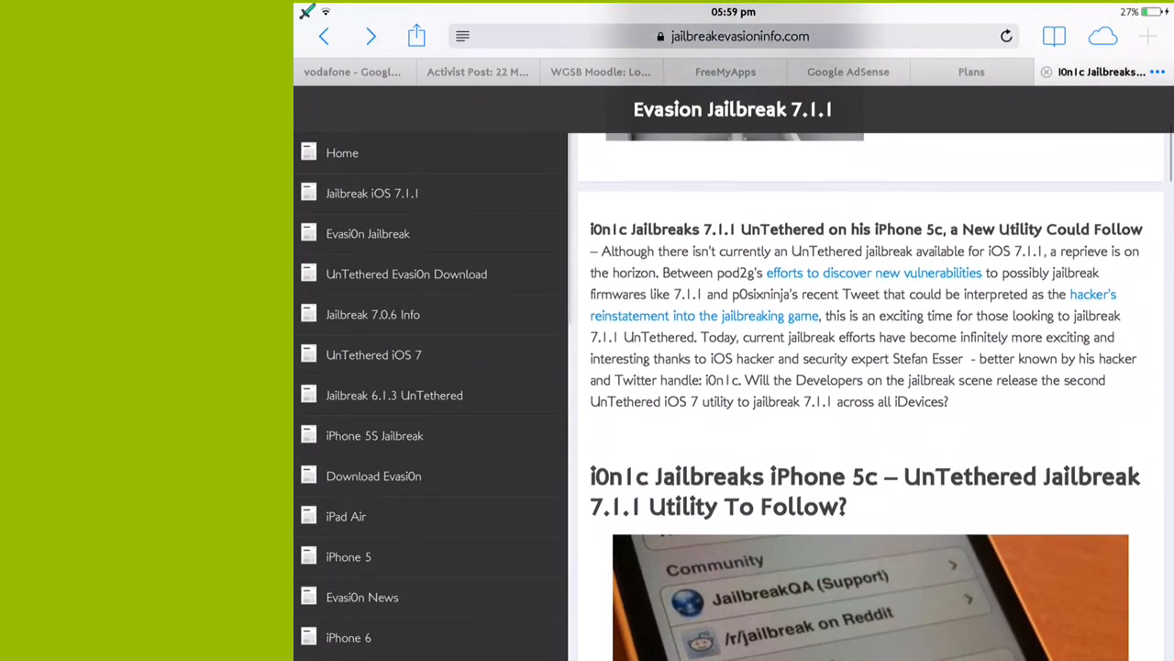
pyautogui.scroll(-3)
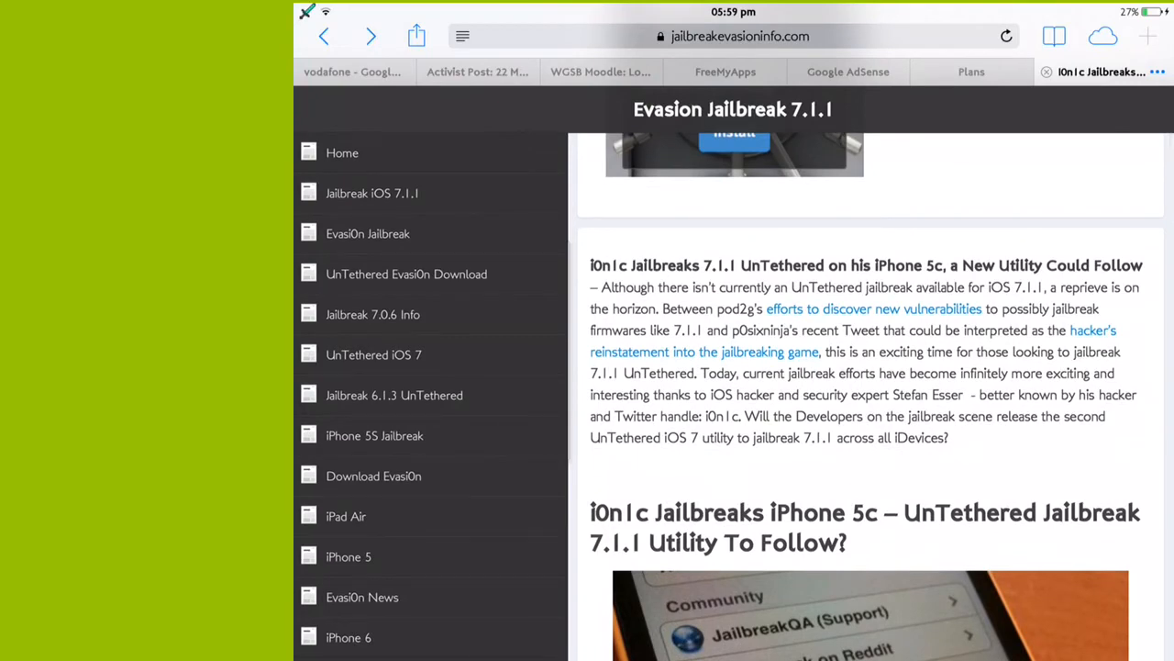
pyautogui.scroll(-3)
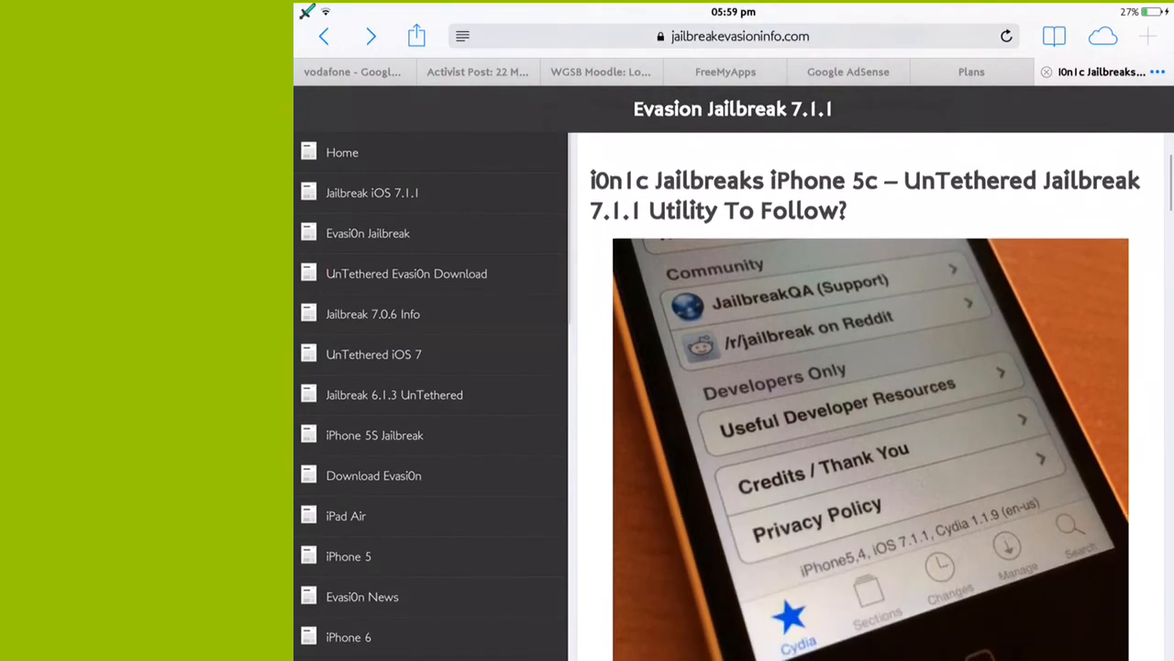
pyautogui.scroll(-3)
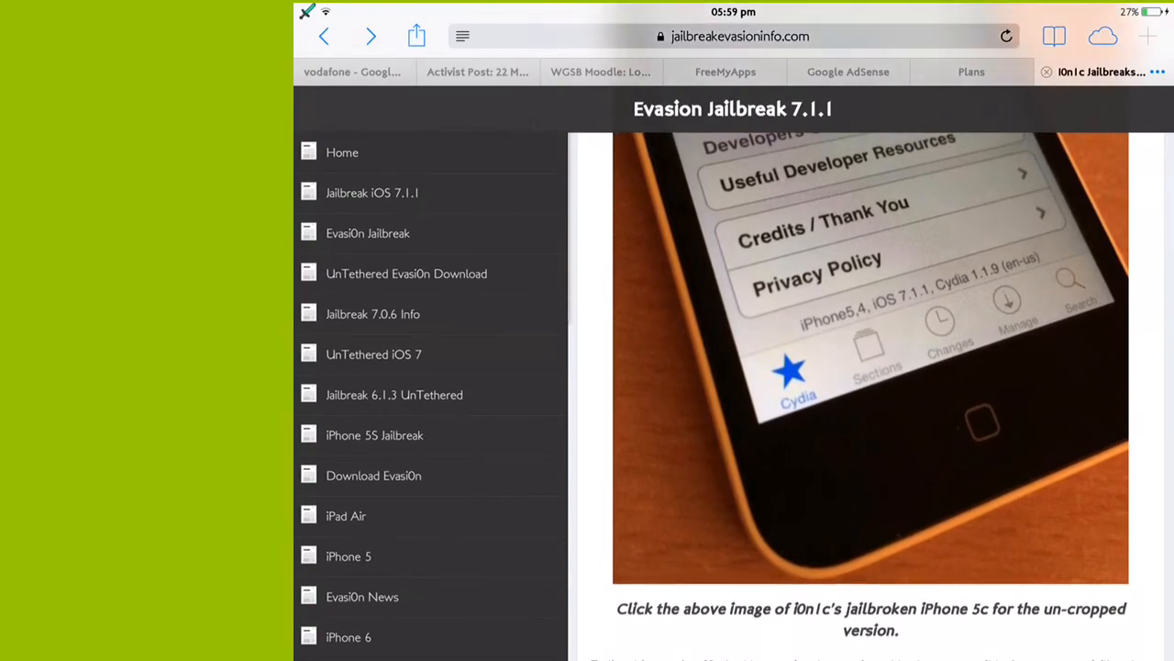
pyautogui.scroll(-3)
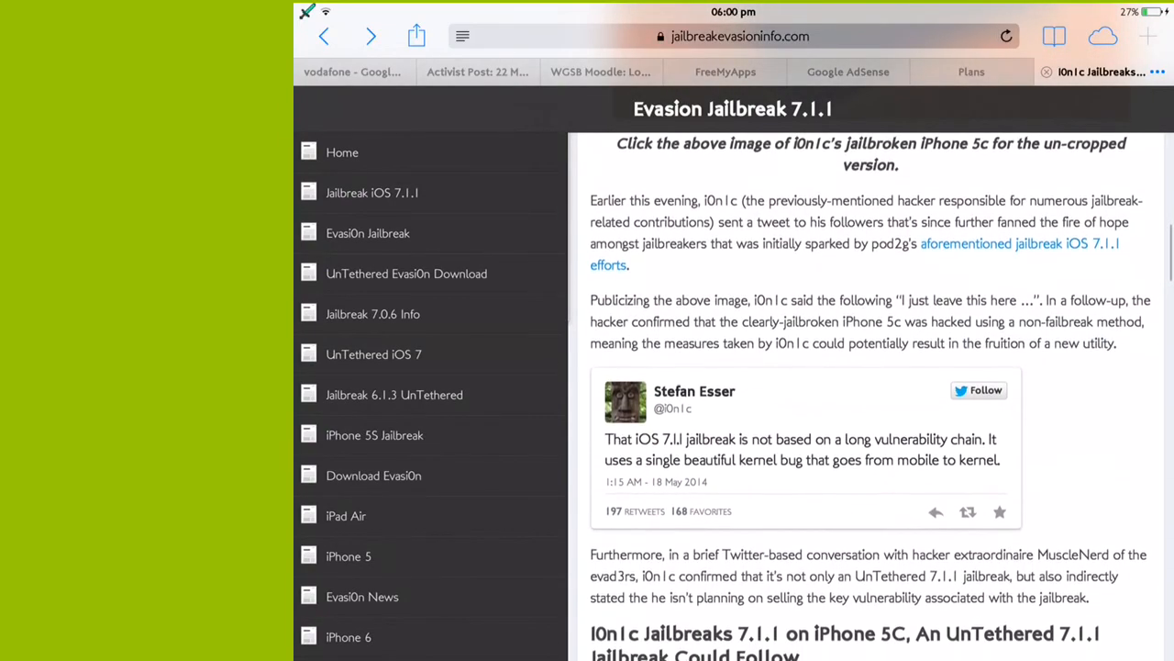
pyautogui.scroll(-3)
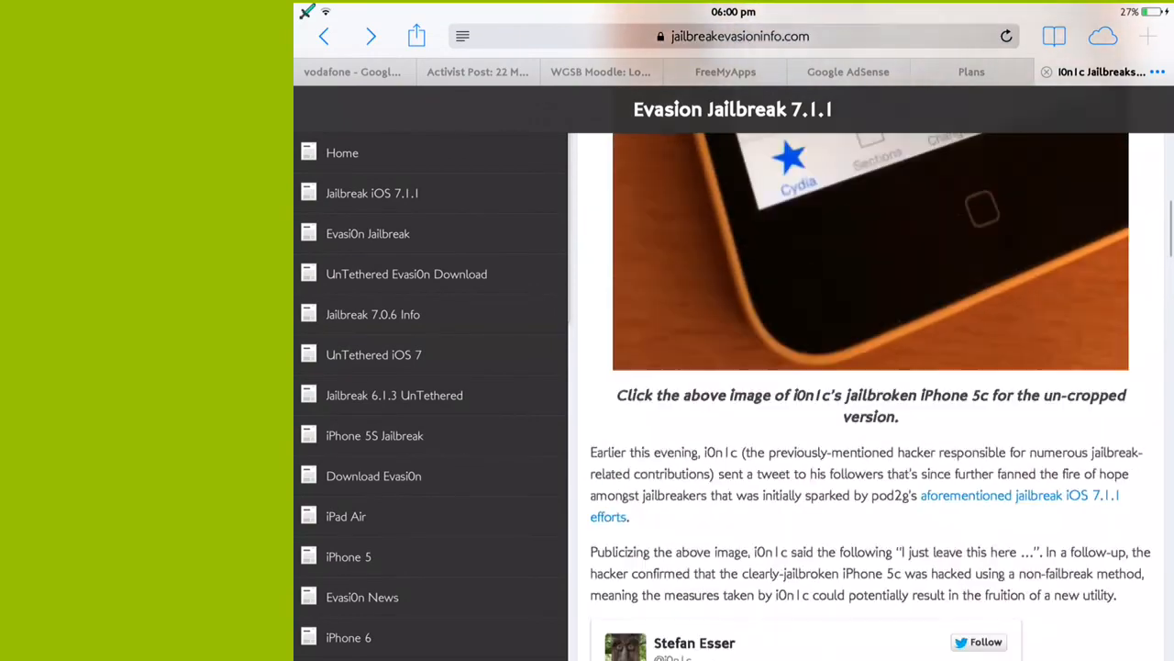
pyautogui.scroll(-3)
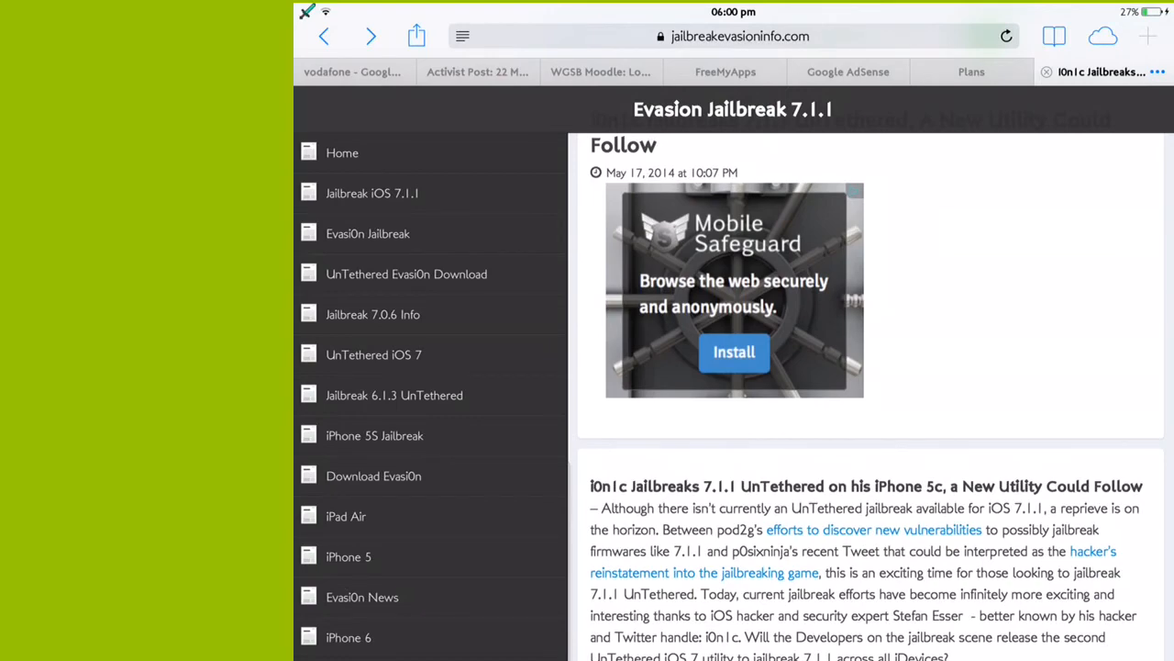
pyautogui.scroll(-3)
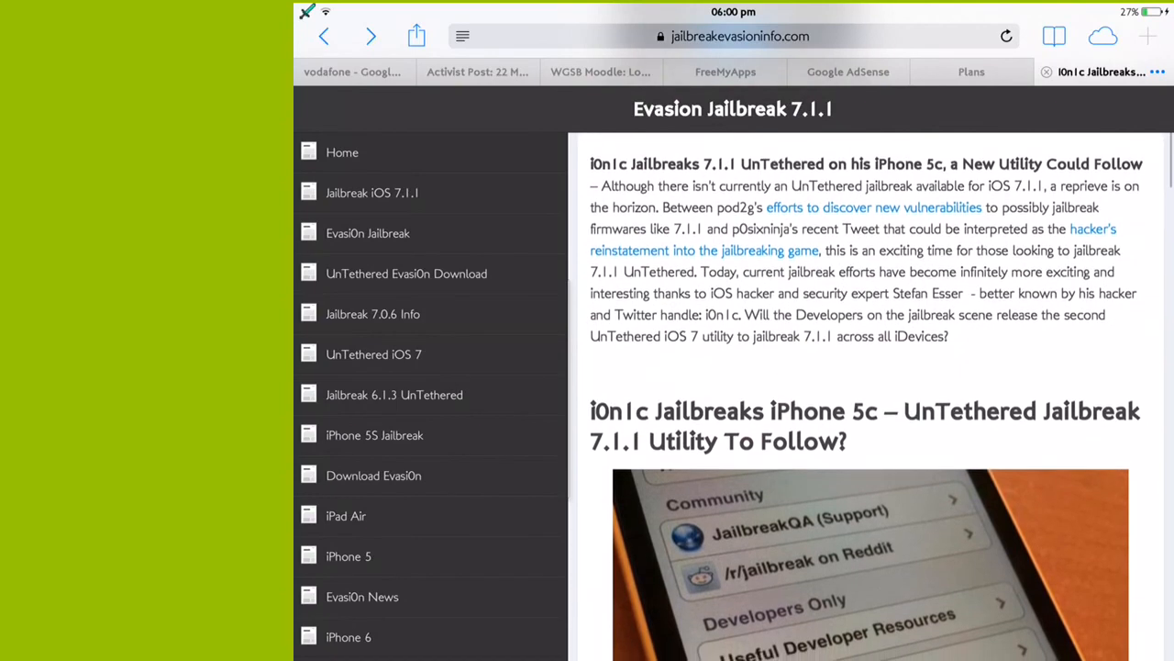
pyautogui.scroll(-3)
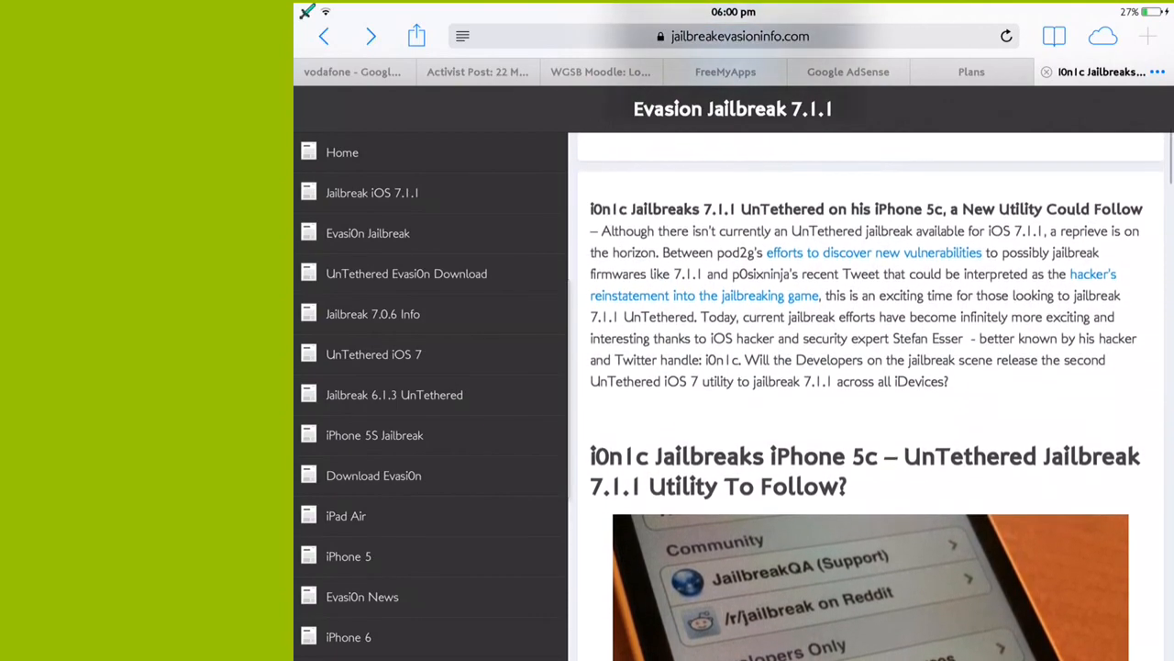
pyautogui.scroll(-3)
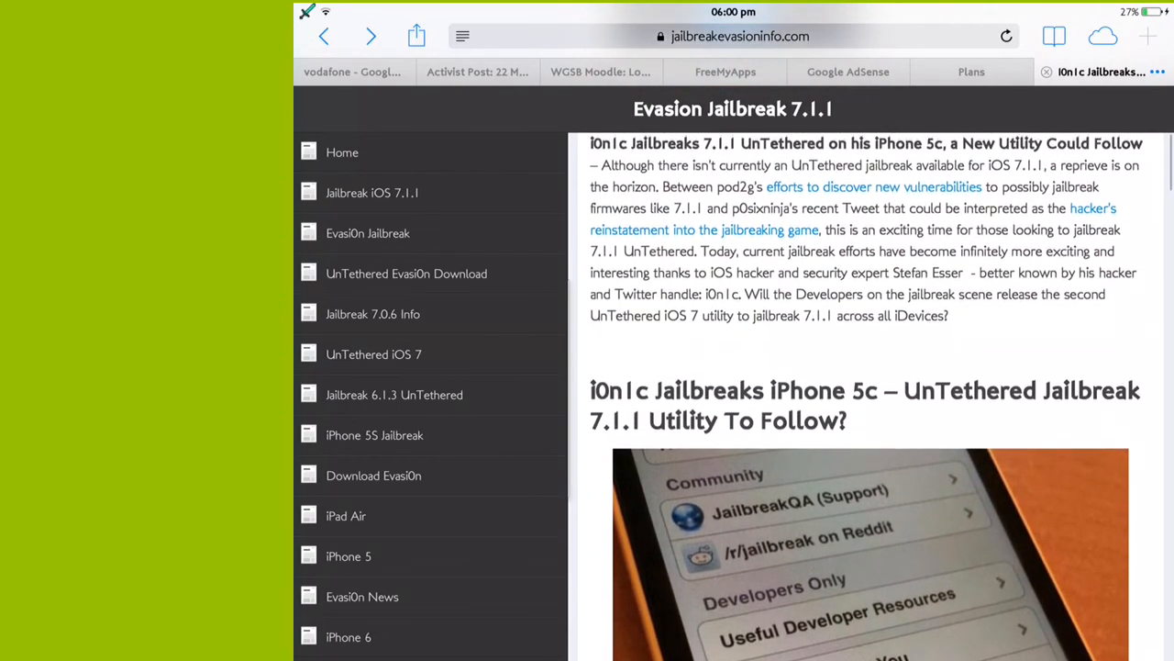
pyautogui.scroll(-3)
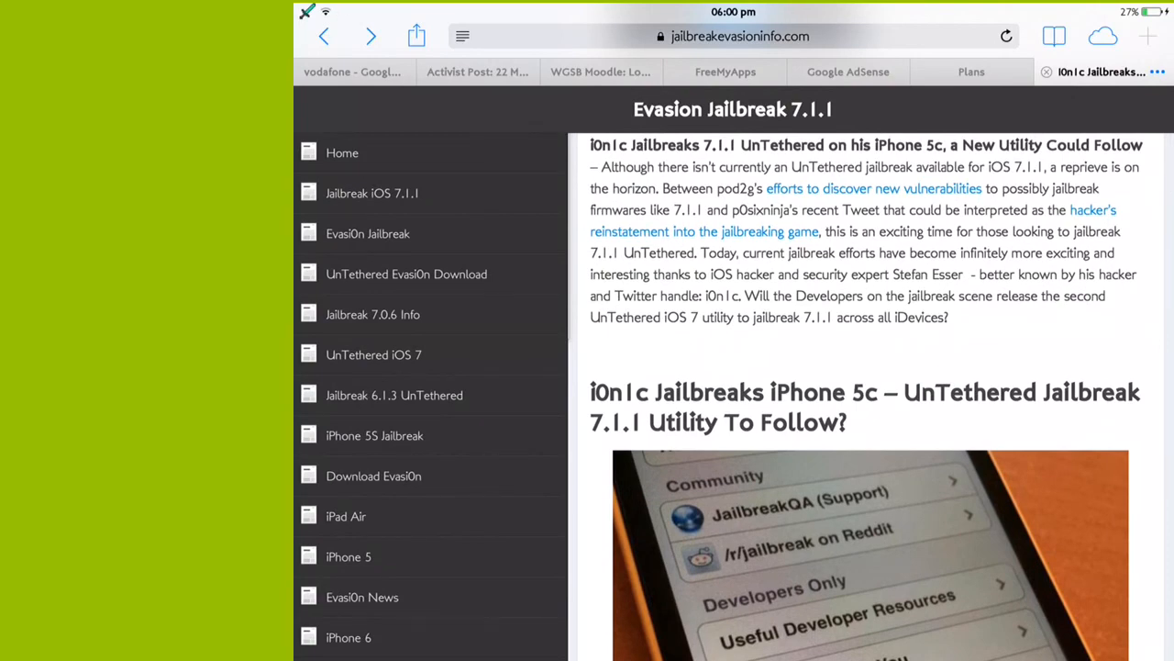
pyautogui.scroll(-3)
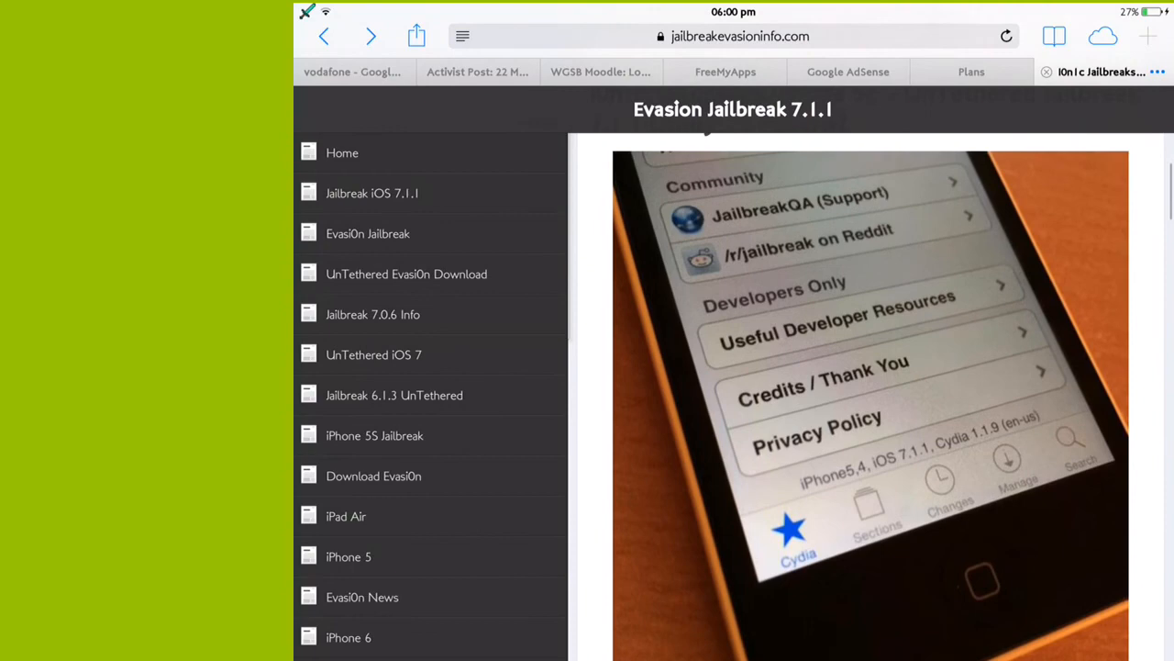